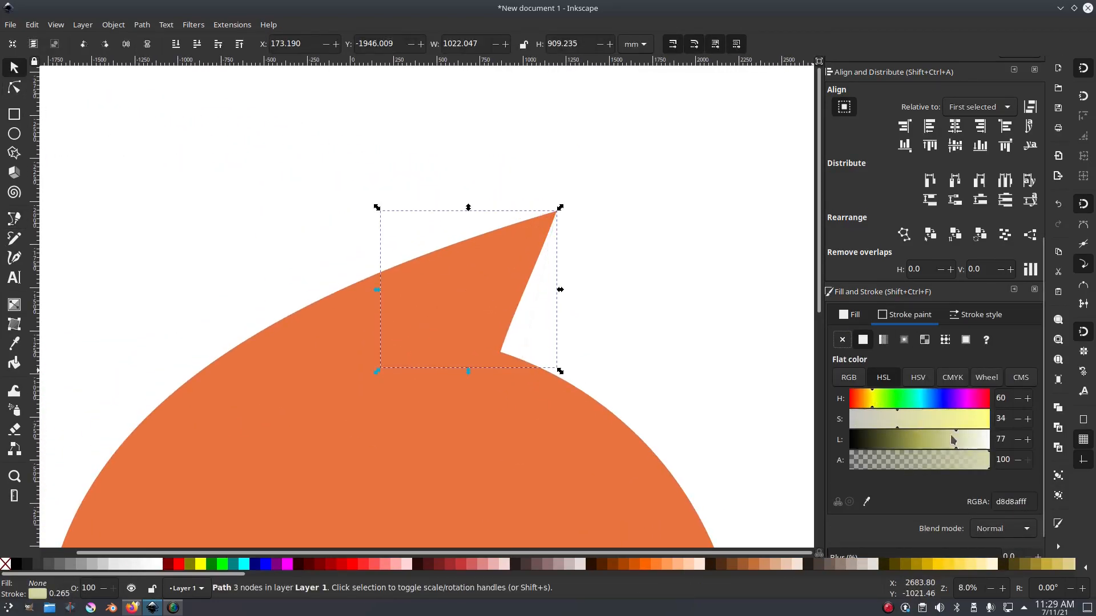
Step: Draw the curled fox body and pointed ears, fill them orange, and add a darker inner ear
{"action": "left_click", "coordinate": [853, 314]}
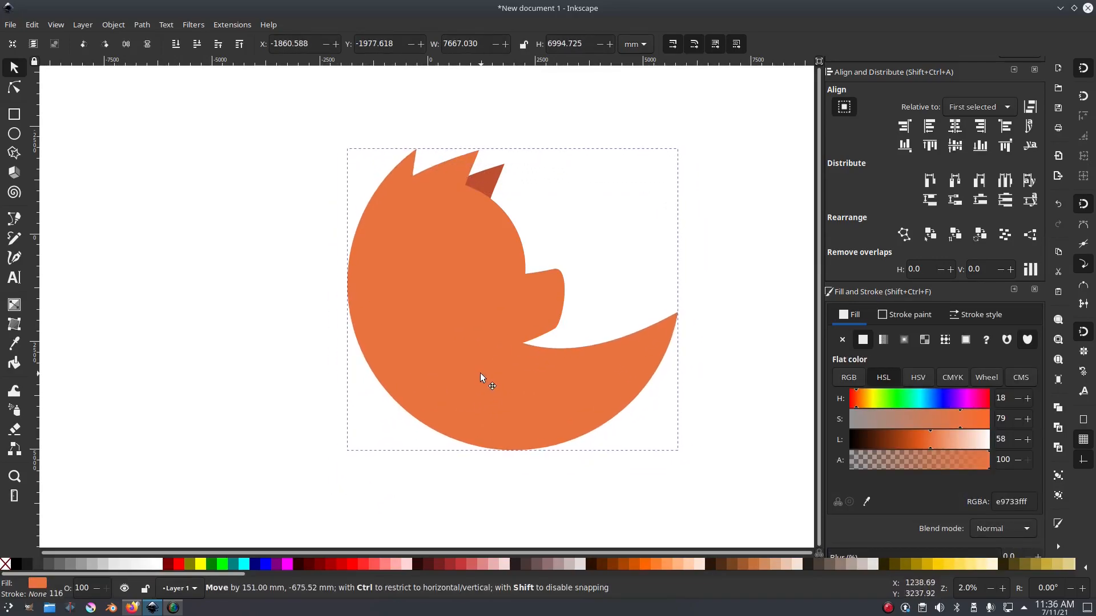
Step: Move the fox body into place and add light and dark blue tail shapes on its right
{"action": "left_click_drag", "start_coordinate": [480, 377], "coordinate": [516, 427]}
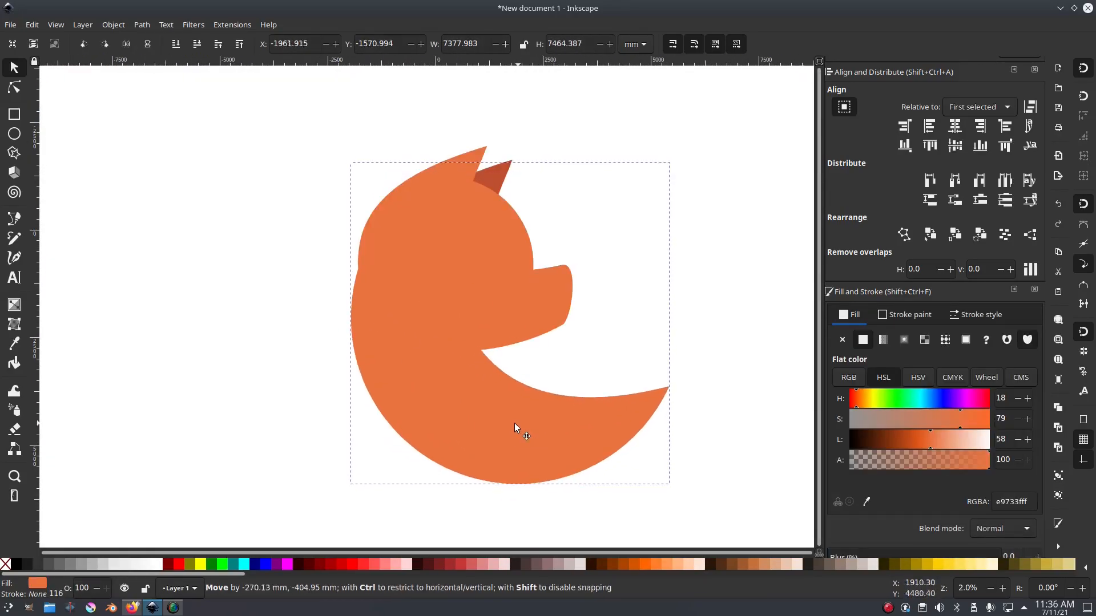
{"action": "left_click", "coordinate": [14, 86]}
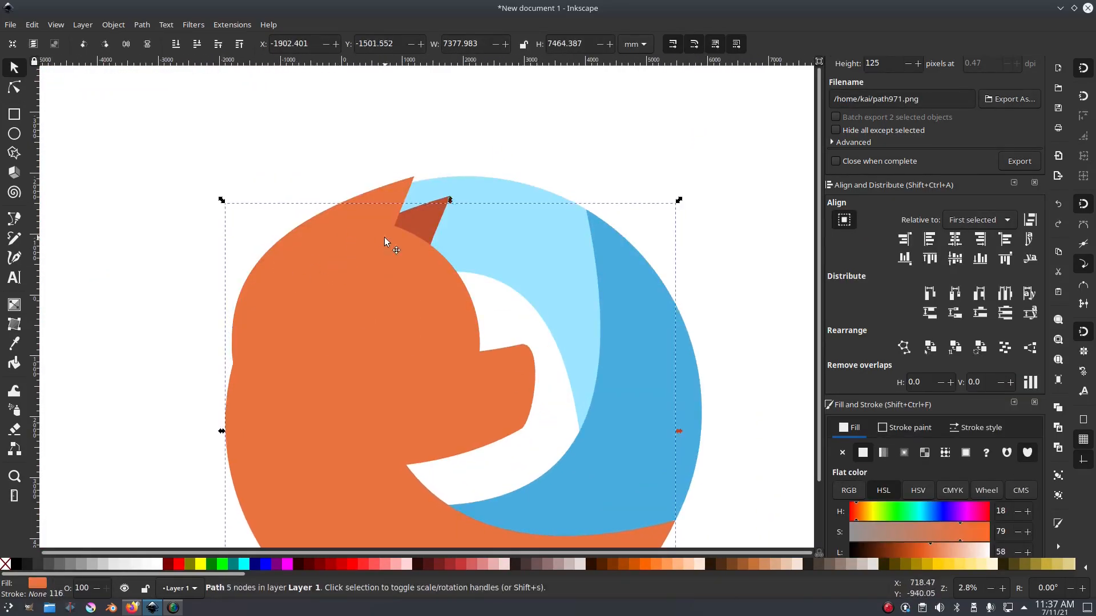
{"action": "left_click", "coordinate": [14, 87]}
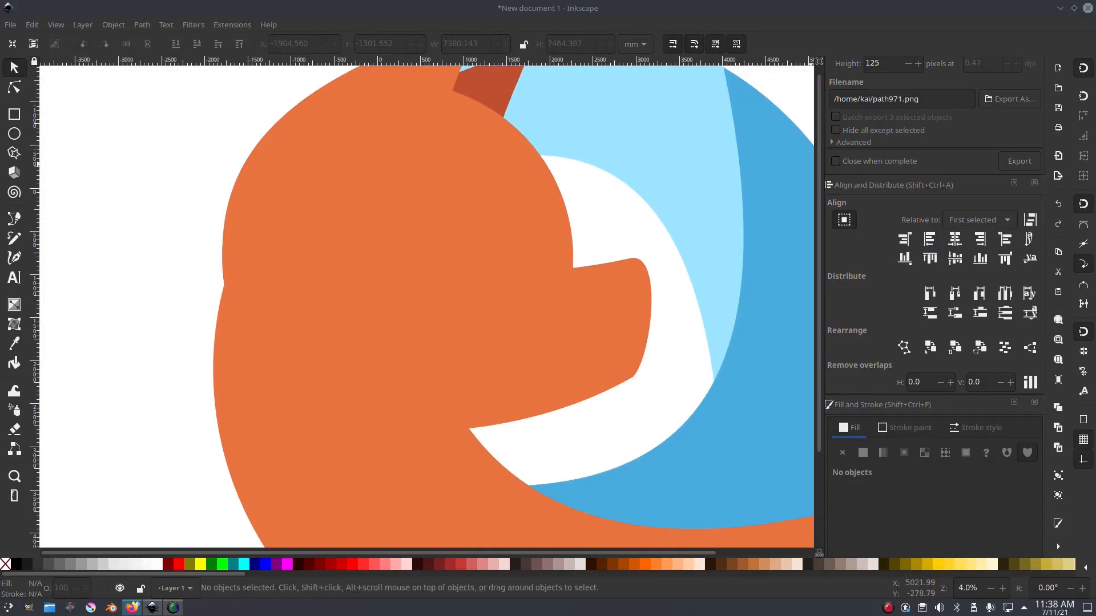
Step: Reshape the fox's snout nodes and select the small ear shape
{"action": "left_click", "coordinate": [14, 87]}
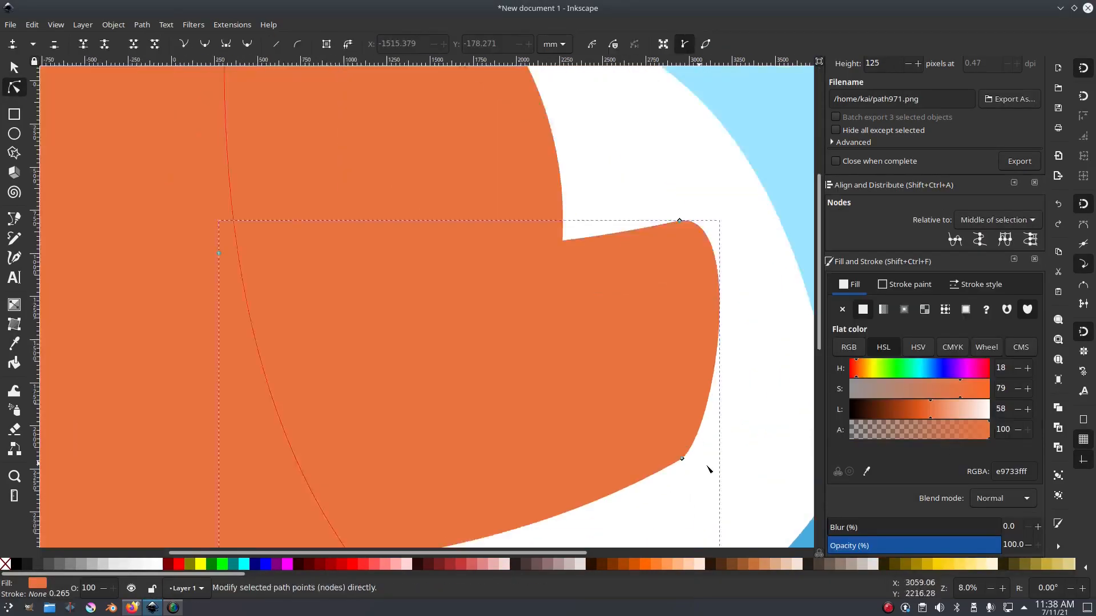
{"action": "left_click", "coordinate": [12, 67]}
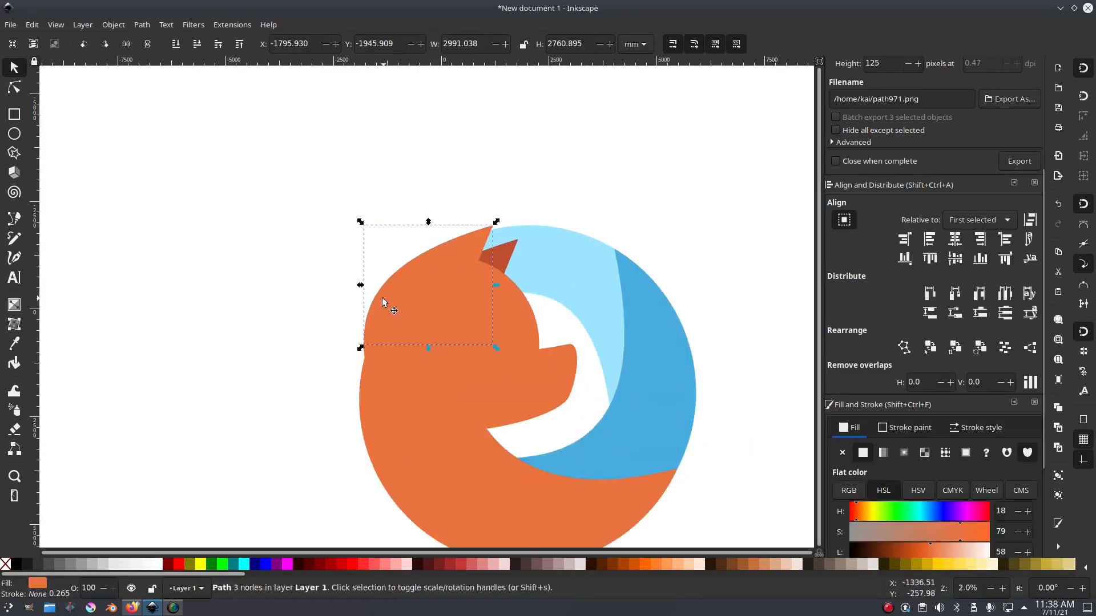
{"action": "left_click", "coordinate": [13, 87]}
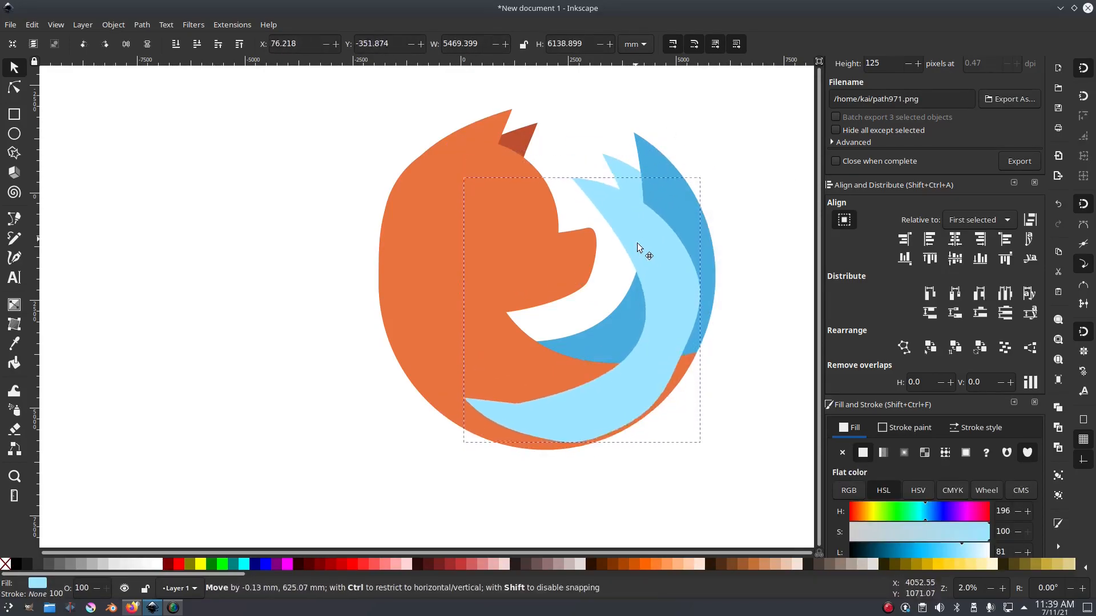
Step: Move the light blue tail piece into place and blend the lower body toward blue
{"action": "left_click_drag", "start_coordinate": [643, 252], "coordinate": [626, 241]}
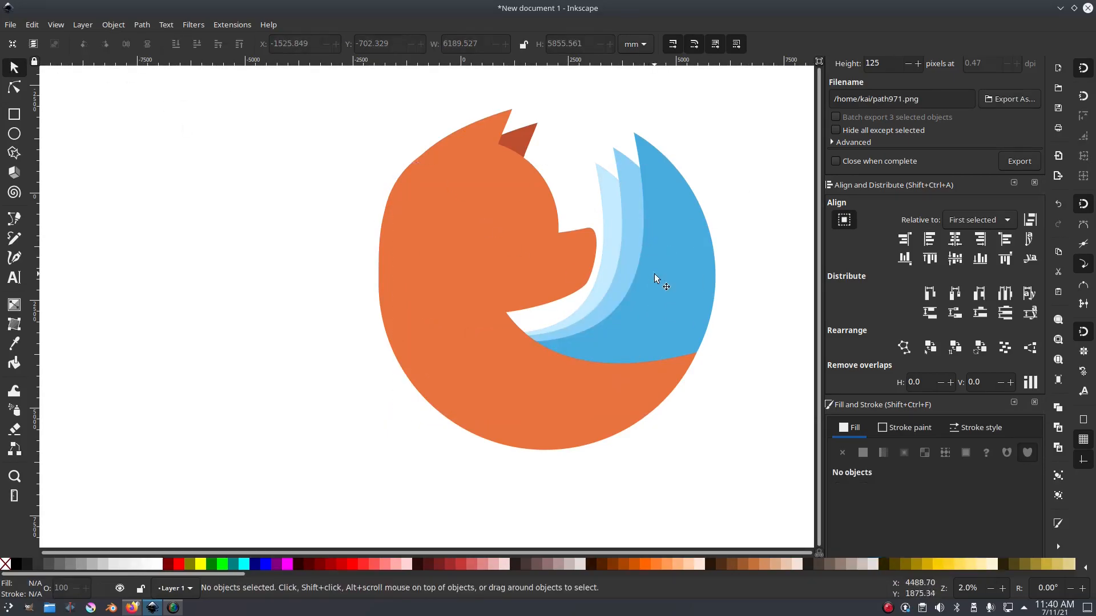
{"action": "scroll", "scroll_direction": "down", "scroll_amount": 3}
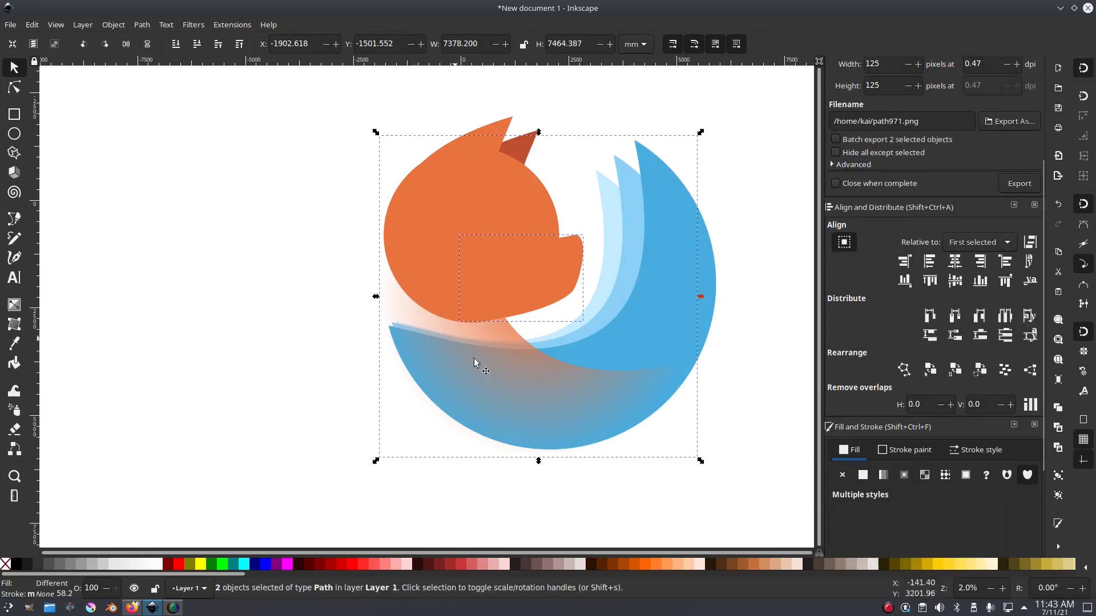
Step: Switch the fox body's fill to a gradient in the Fill and Stroke Fill tab
{"action": "right_click", "coordinate": [474, 362]}
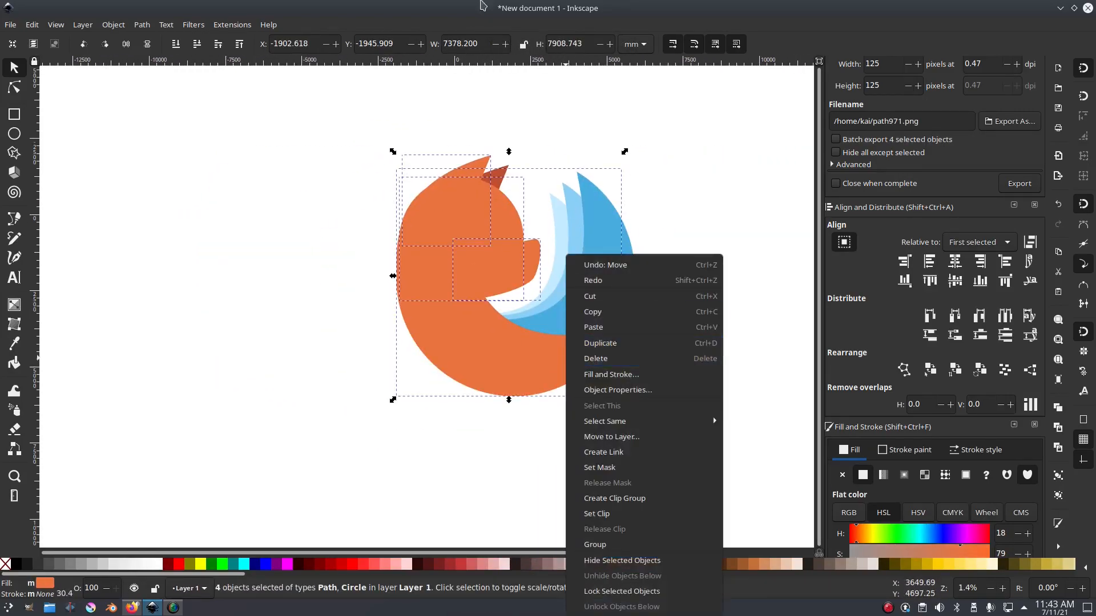
{"action": "left_click", "coordinate": [903, 476]}
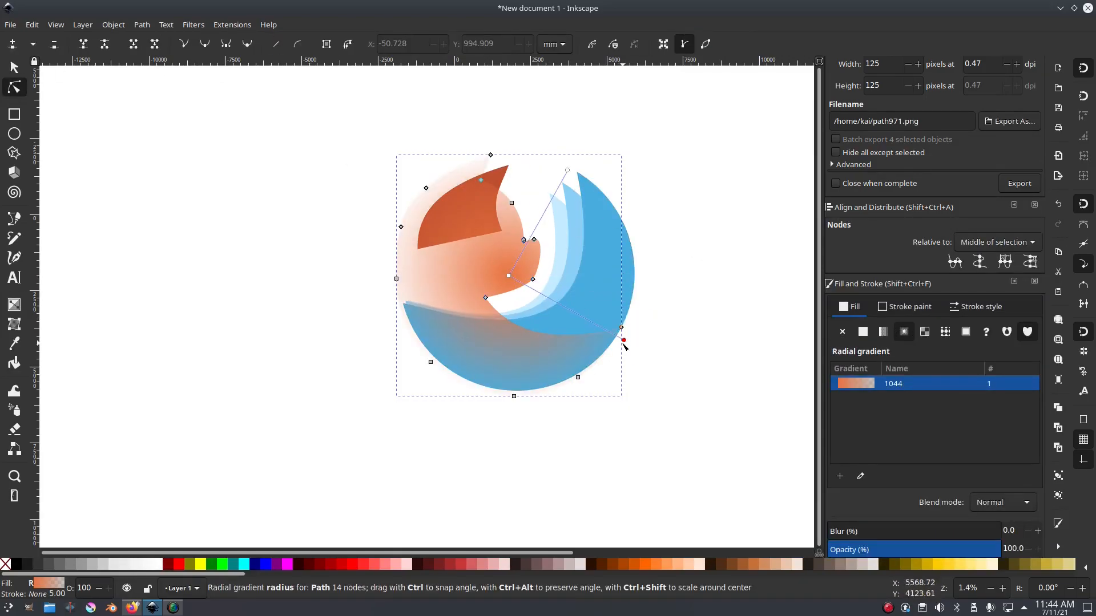
{"action": "left_click", "coordinate": [884, 331]}
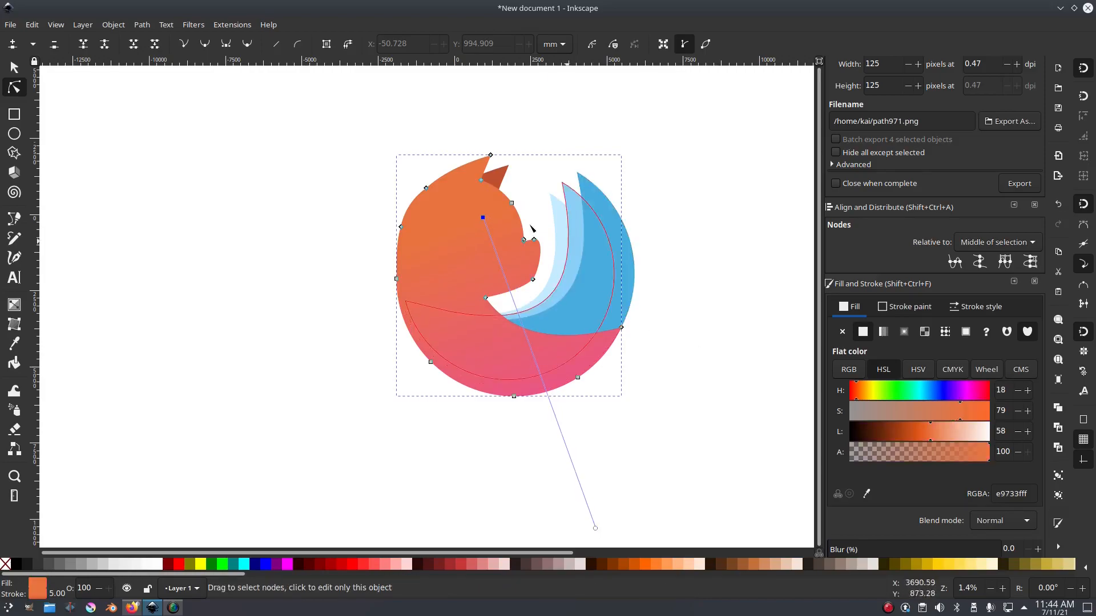
Step: Set the body gradient stops to orange and pink, then give the large tail piece a teal gradient
{"action": "left_click", "coordinate": [13, 305]}
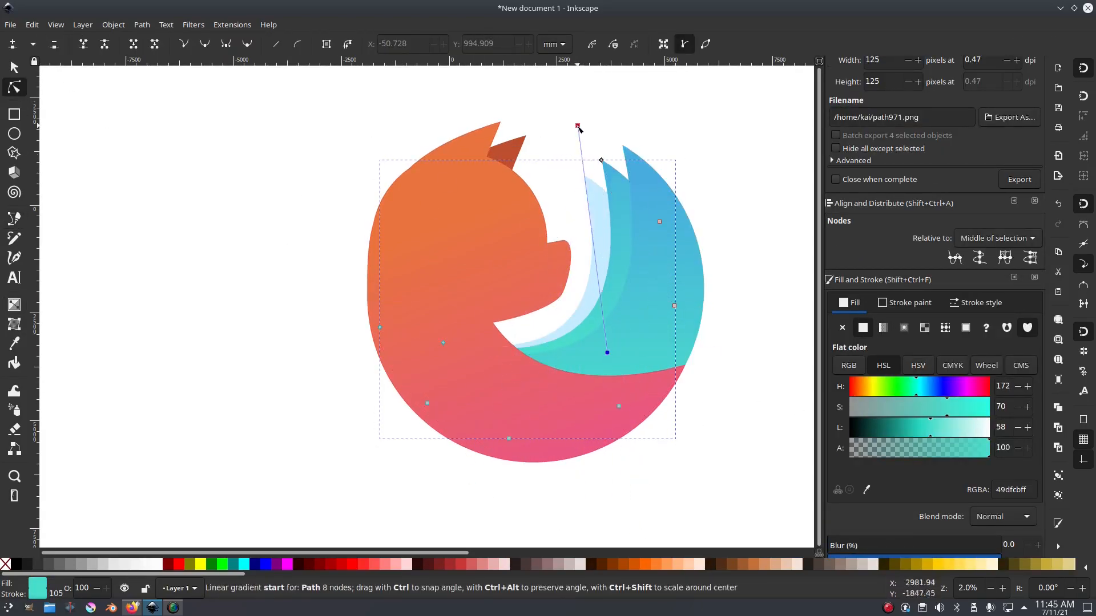
Step: Give the tail pieces blue gradients, lighten a stop, and reuse the orange-to-pink gradient on the thin piece
{"action": "left_click", "coordinate": [903, 328]}
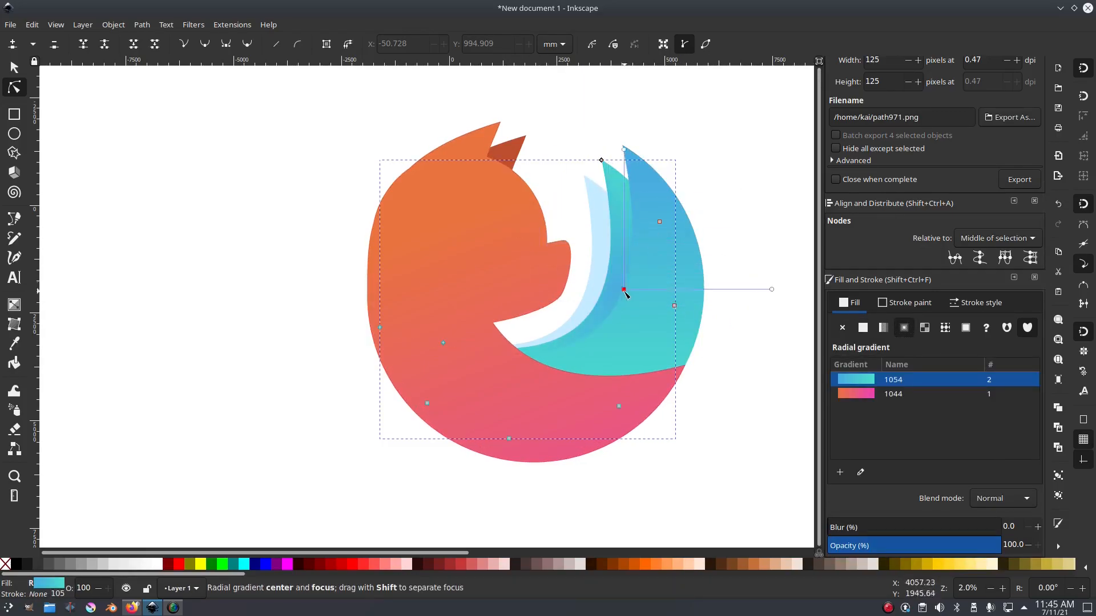
{"action": "left_click", "coordinate": [862, 328]}
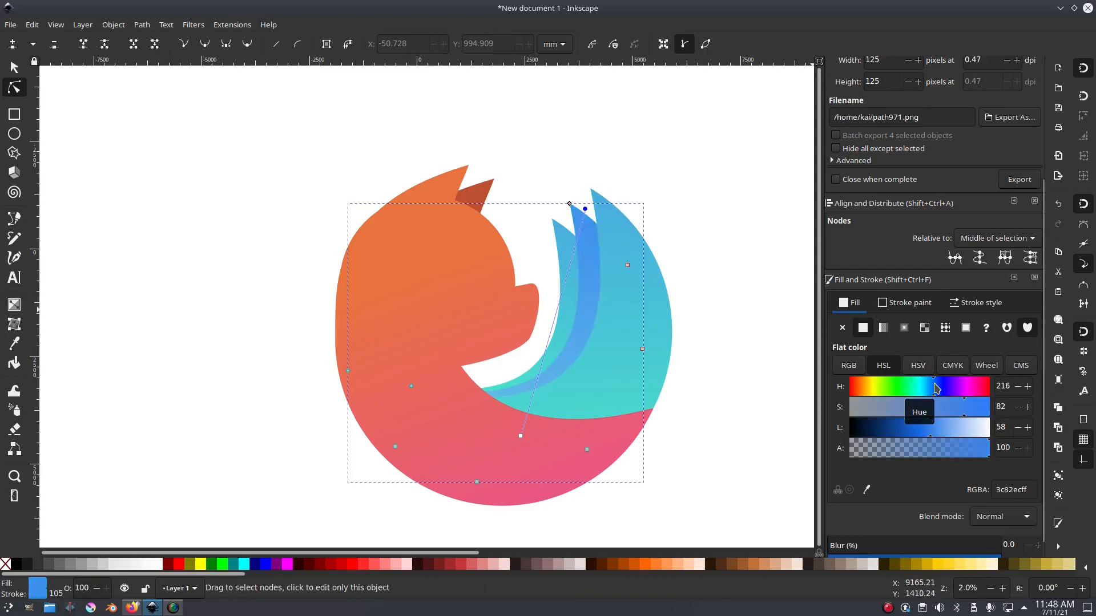
{"action": "left_click_drag", "start_coordinate": [958, 395], "coordinate": [915, 388]}
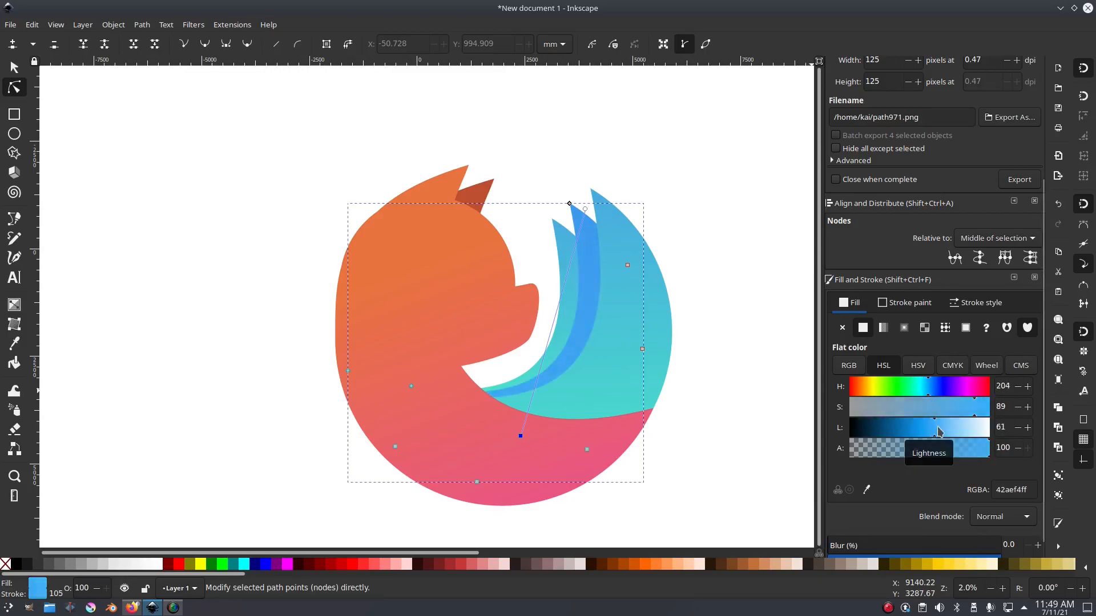
{"action": "left_click", "coordinate": [883, 329]}
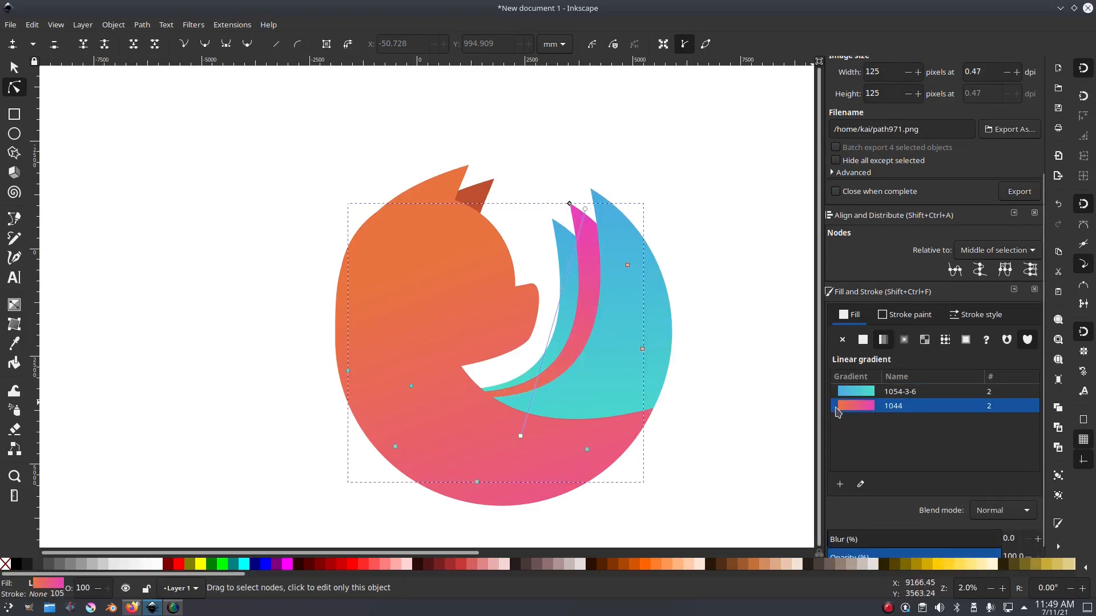
{"action": "left_click", "coordinate": [861, 339]}
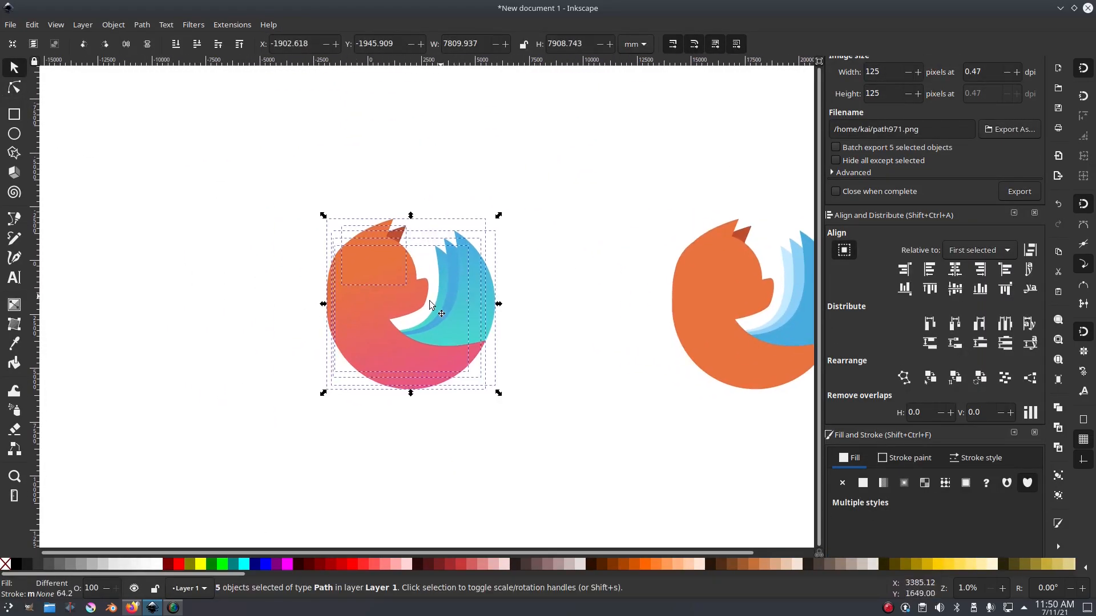
Step: Group the five fox pieces, test a stroke, and select the large tail piece
{"action": "left_click", "coordinate": [166, 25]}
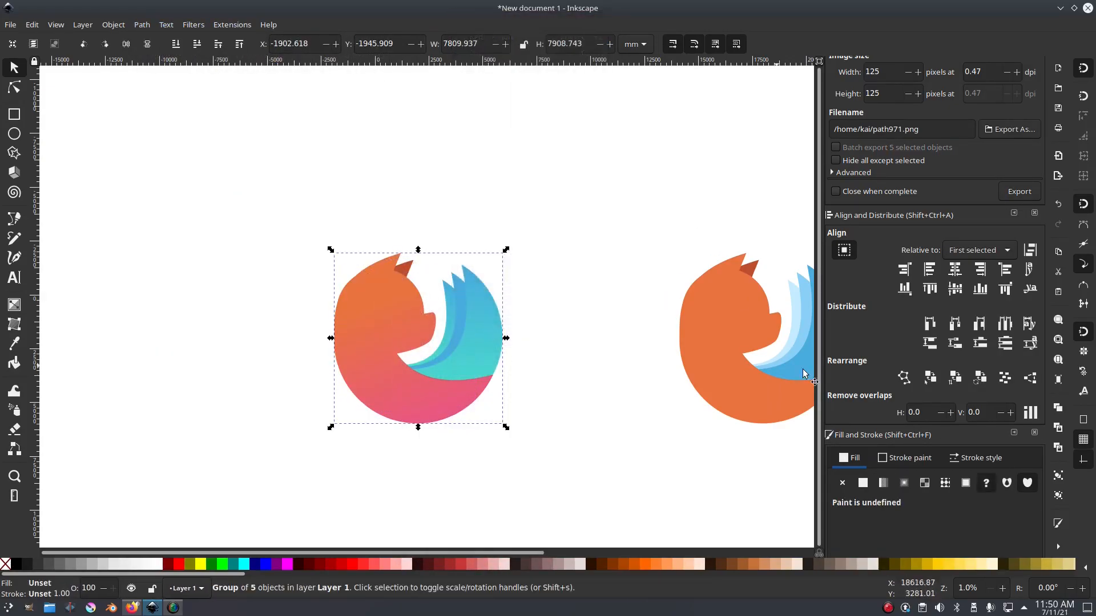
{"action": "left_click", "coordinate": [981, 357]}
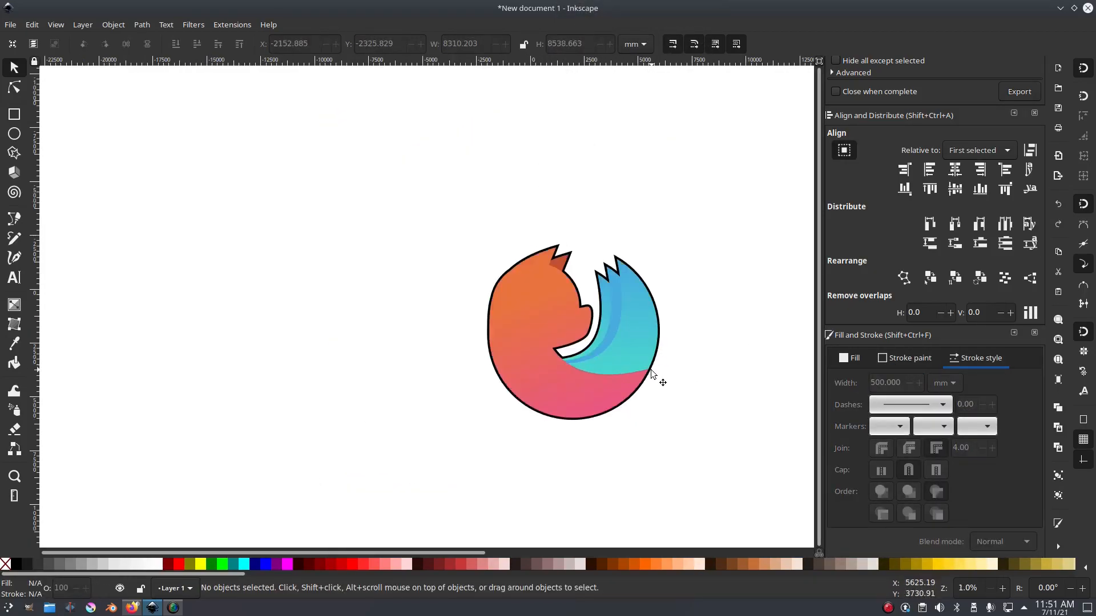
{"action": "right_click", "coordinate": [650, 374]}
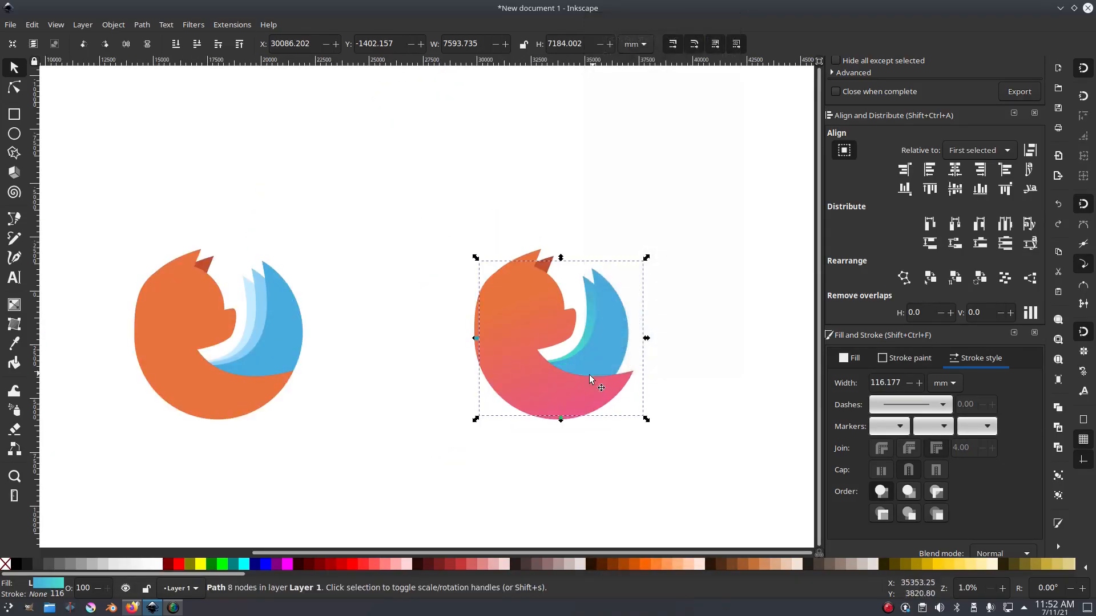
{"action": "left_click", "coordinate": [231, 25]}
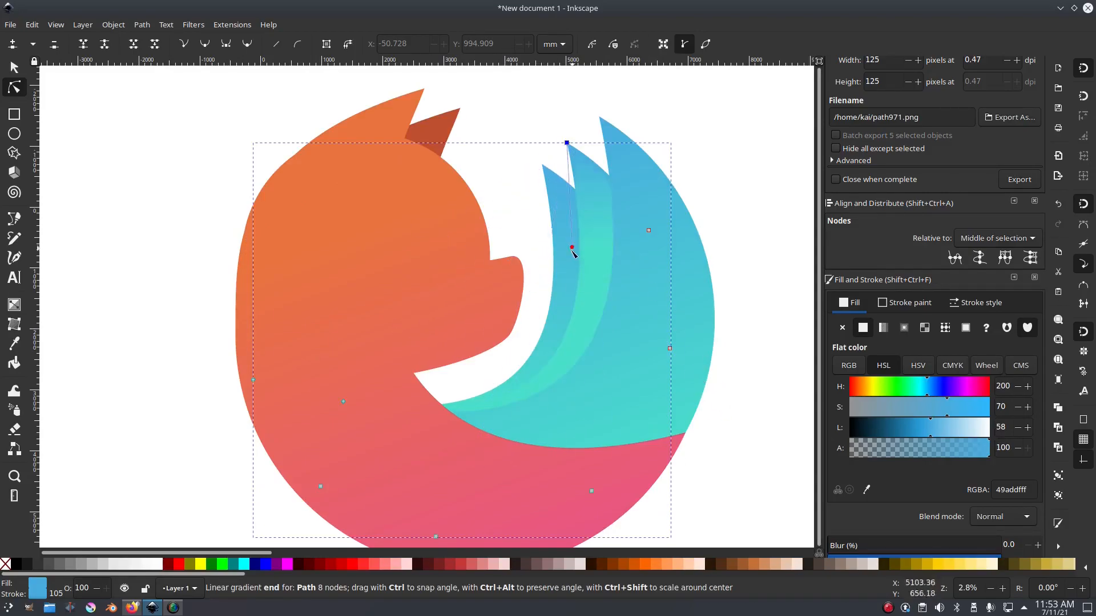
Step: Drag the tail gradient's end handle and fill a raised duplicate wedge with gradient 1044
{"action": "left_click_drag", "start_coordinate": [571, 249], "coordinate": [479, 411]}
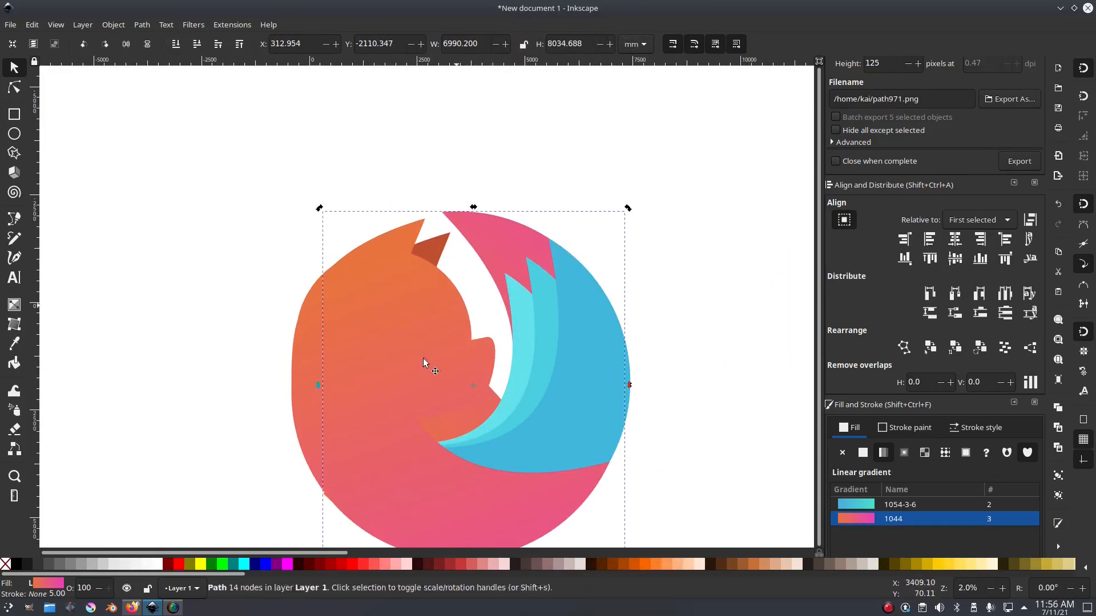
Step: Drag the top piece's gradient handle to blend into the head, then zoom out
{"action": "left_click_drag", "start_coordinate": [433, 363], "coordinate": [527, 133]}
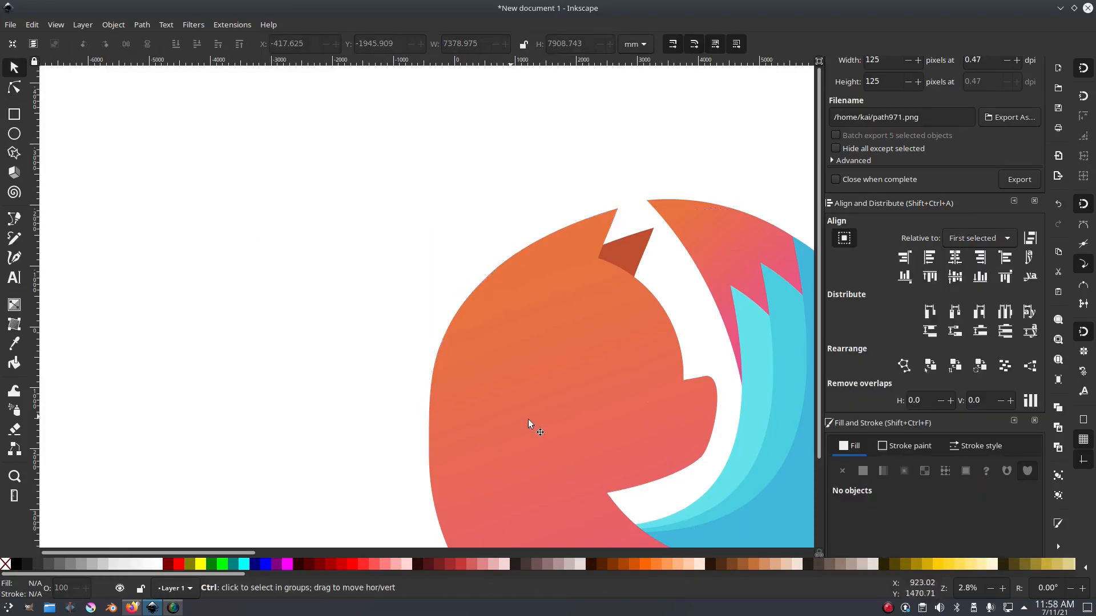
{"action": "scroll", "scroll_direction": "down", "scroll_amount": 3}
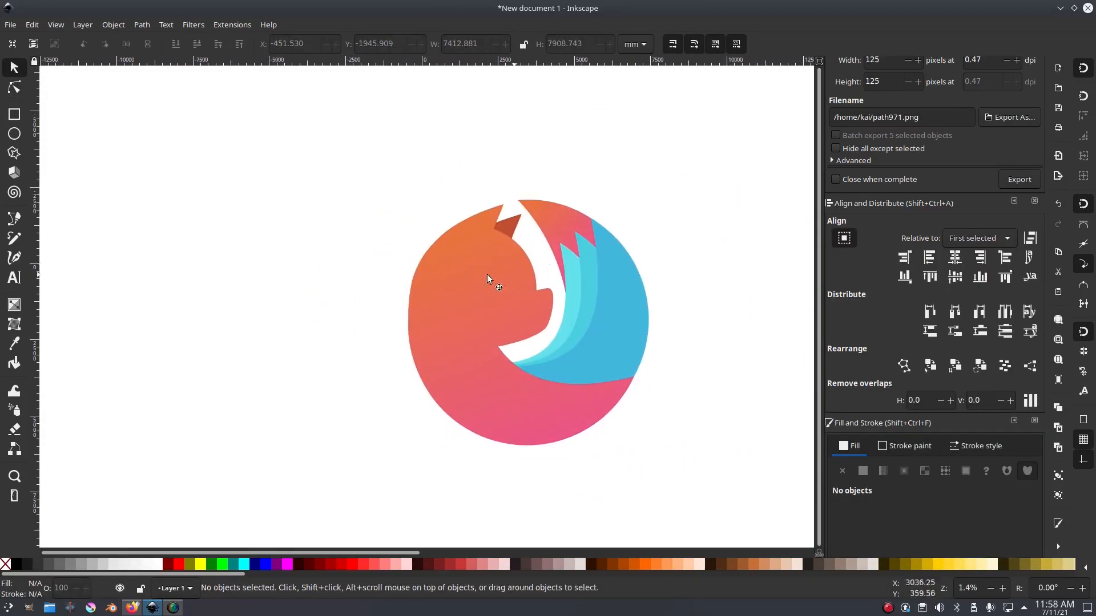